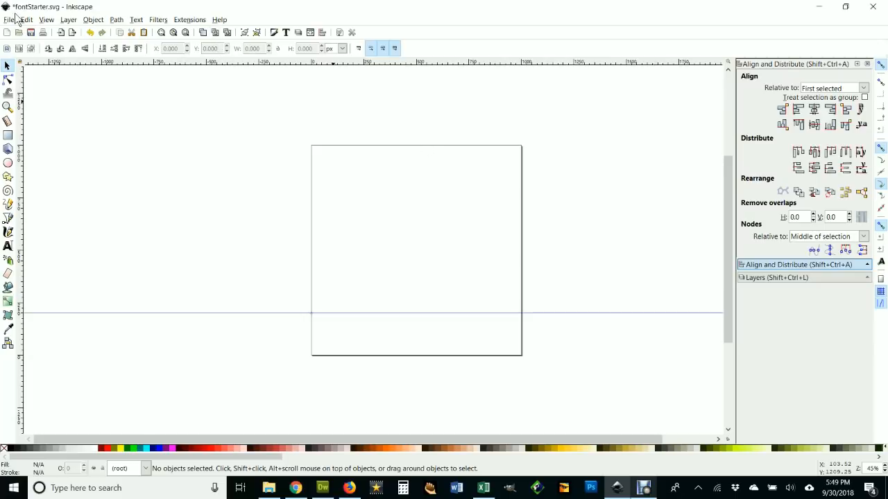
mouse_move(61, 17)
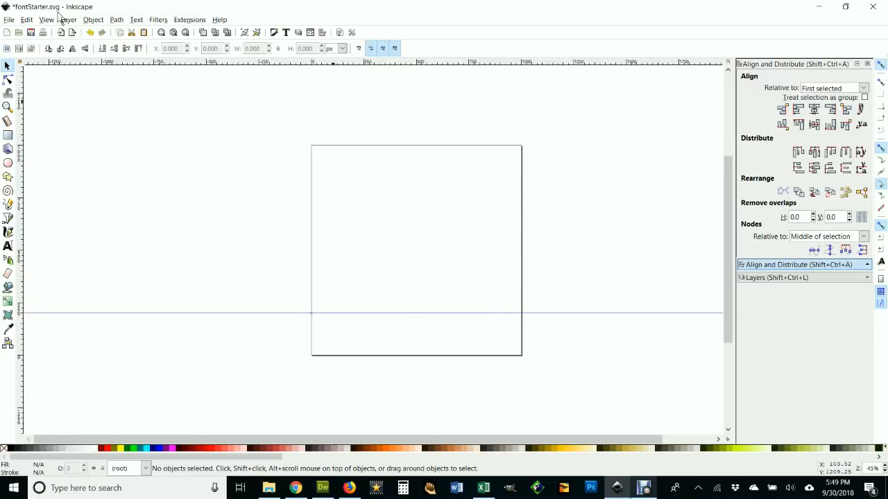
mouse_move(8, 25)
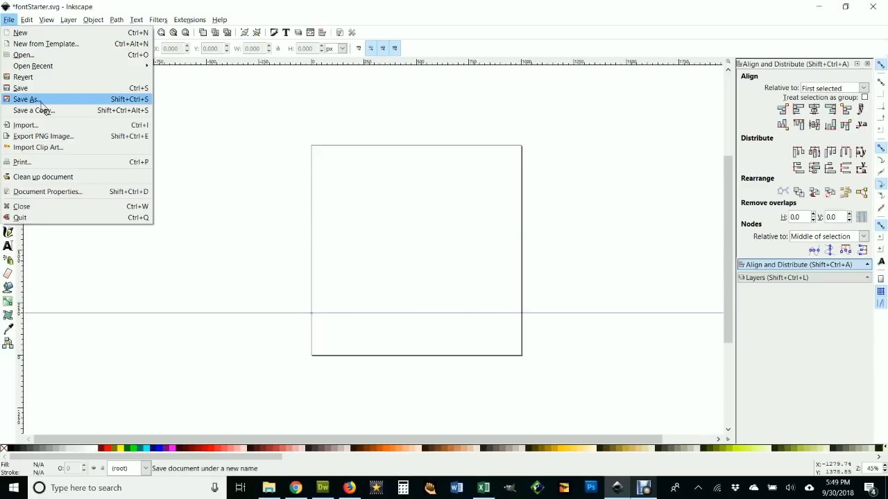
Save the starter drawing to the Desktop as ThomeFont.svg
click(28, 100)
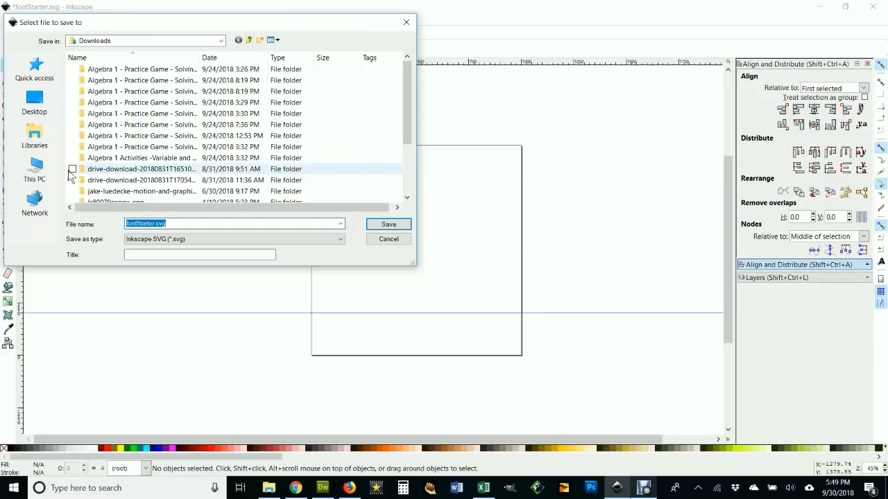
click(33, 102)
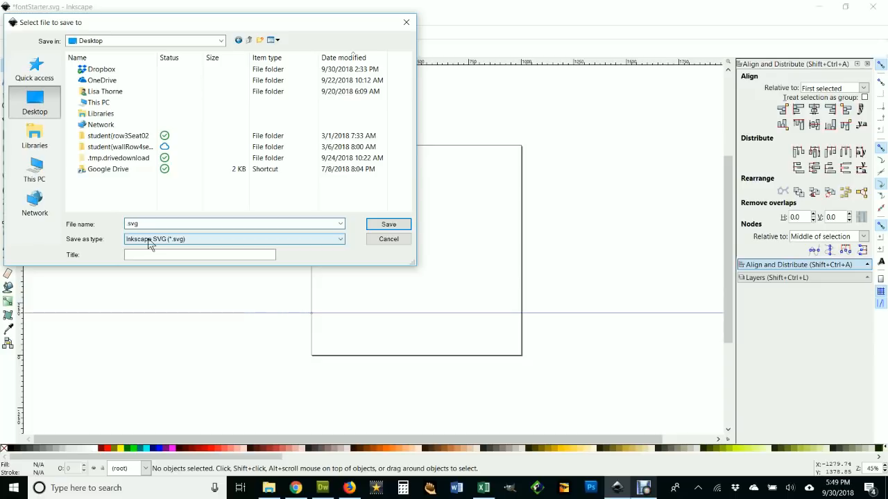
text(Thome)
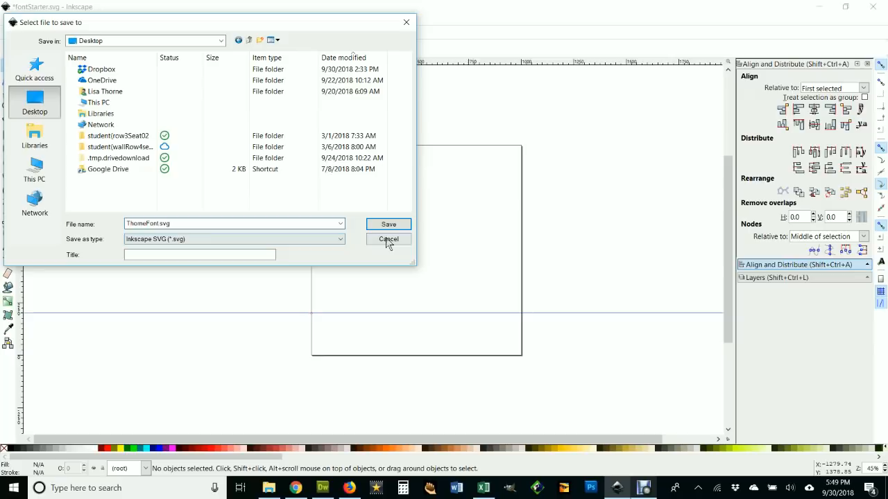
click(388, 224)
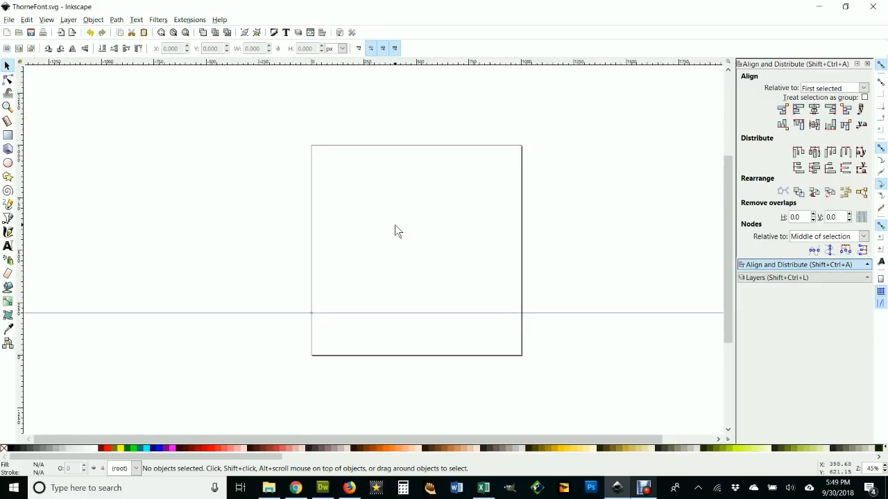
mouse_move(350, 321)
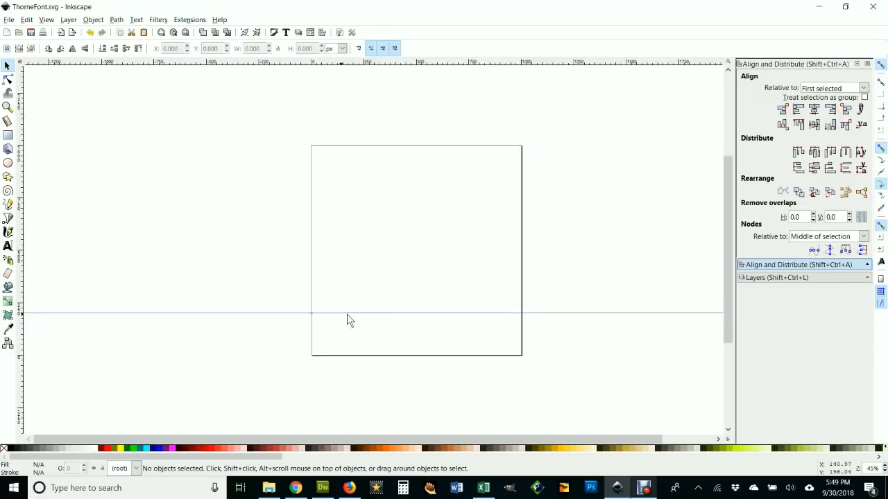
mouse_move(472, 324)
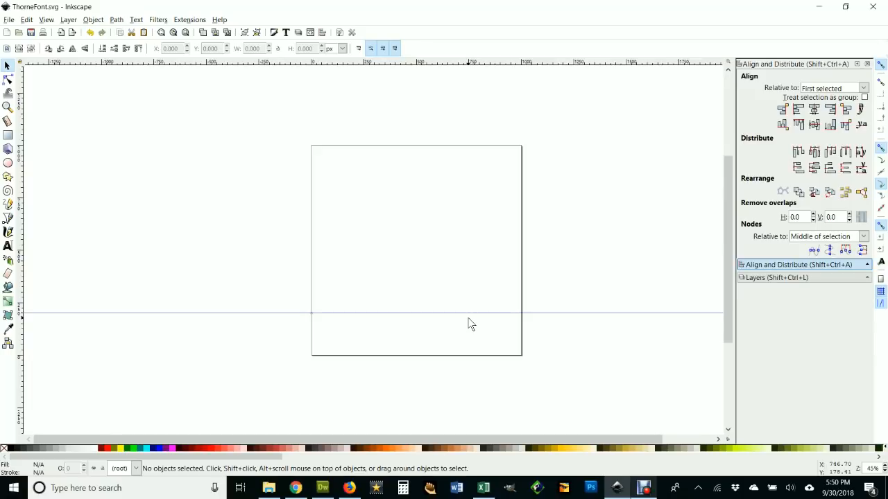
mouse_move(428, 360)
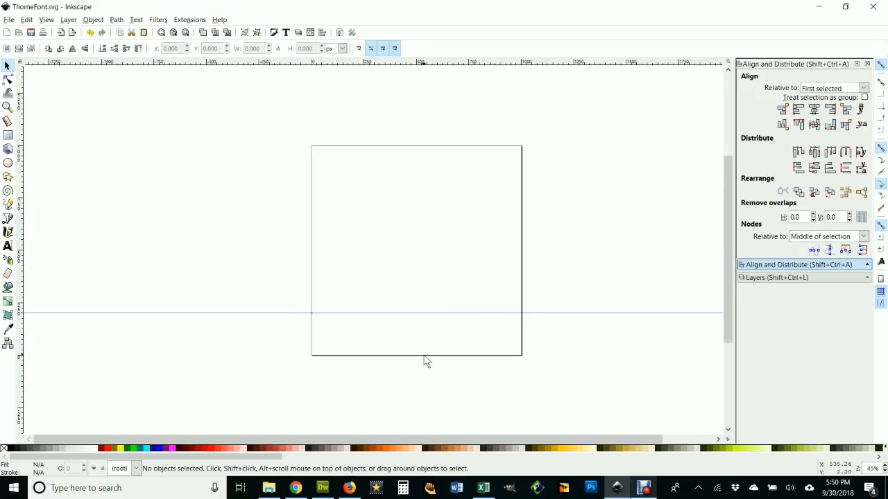
mouse_move(427, 364)
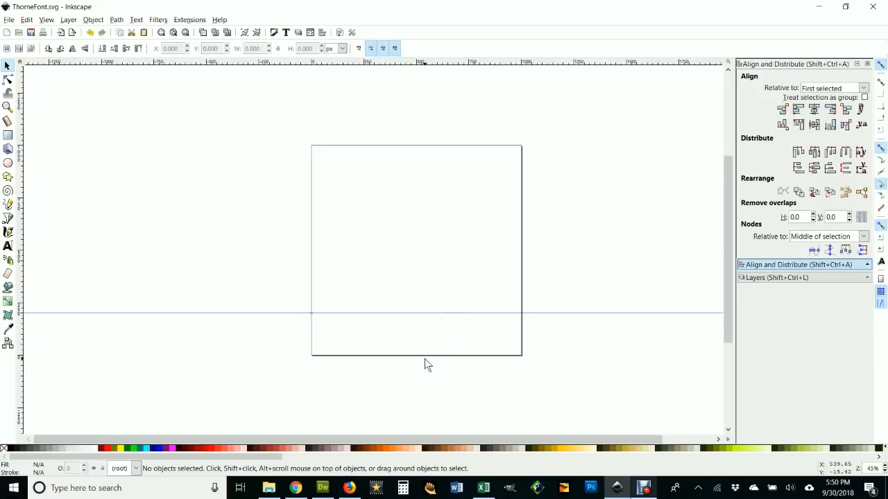
mouse_move(322, 354)
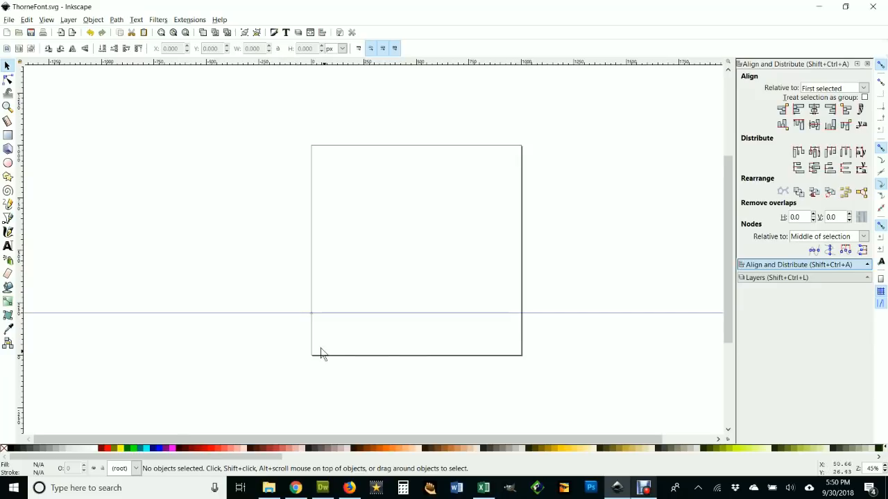
mouse_move(566, 95)
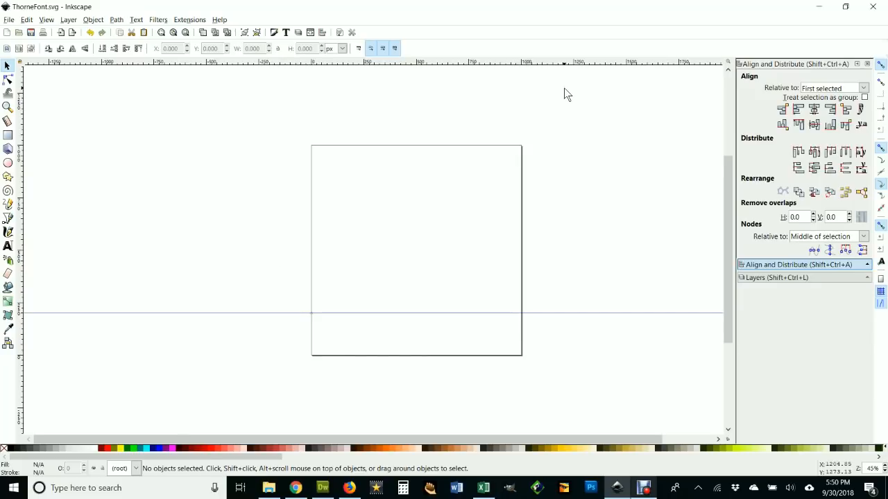
mouse_move(777, 97)
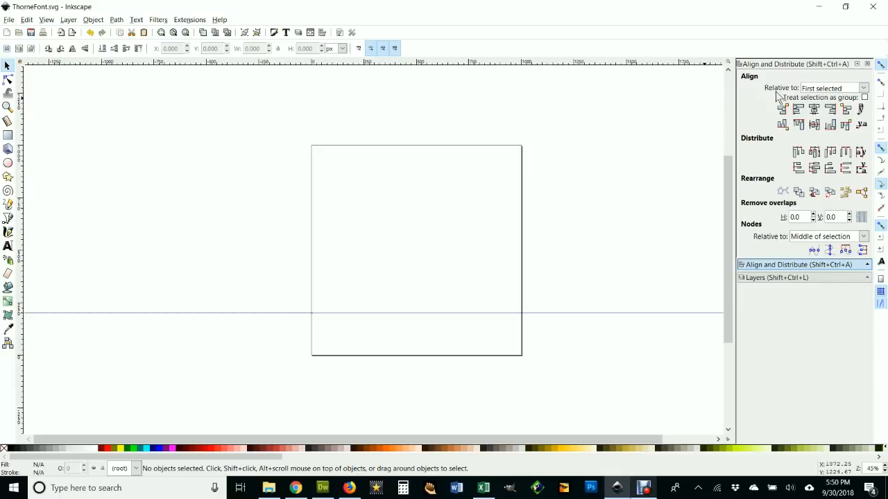
mouse_move(769, 68)
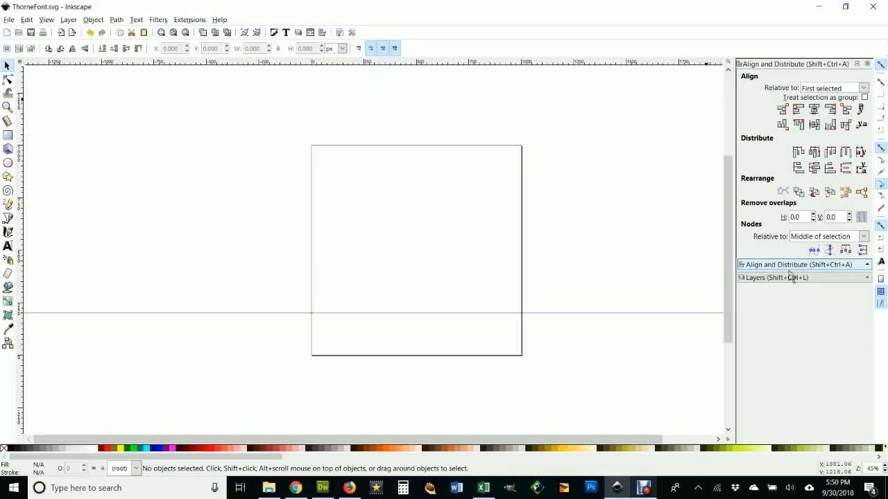
mouse_move(763, 118)
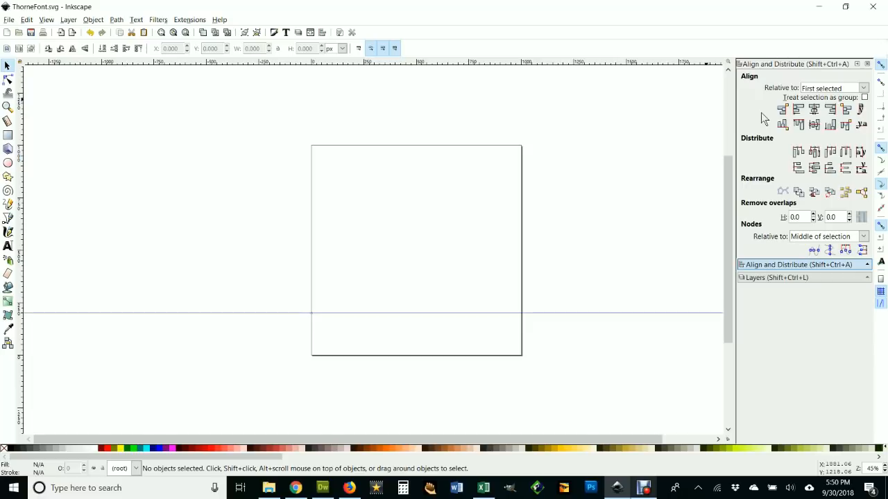
mouse_move(132, 36)
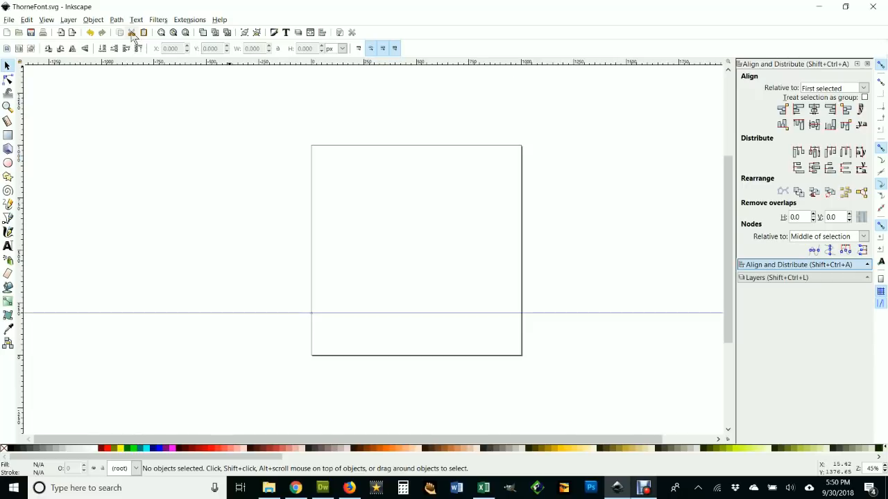
Create SVGFont 1 in the SVG Font Editor and show its glyph list
click(136, 20)
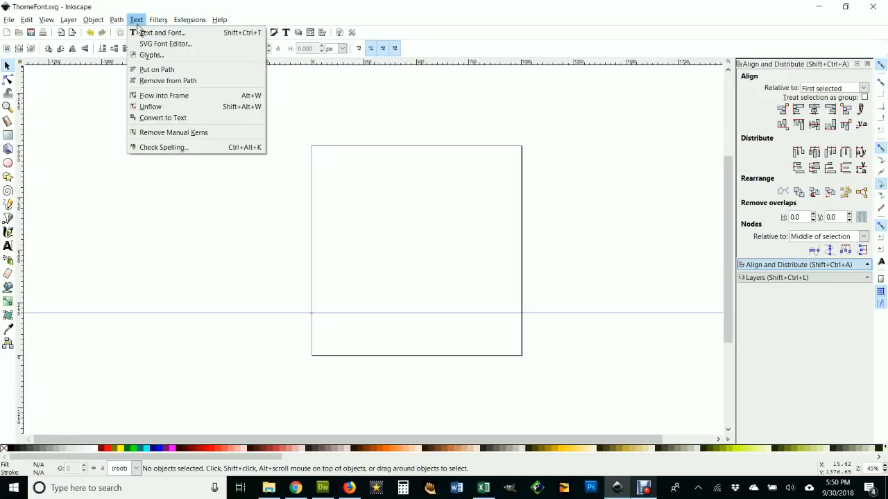
click(165, 43)
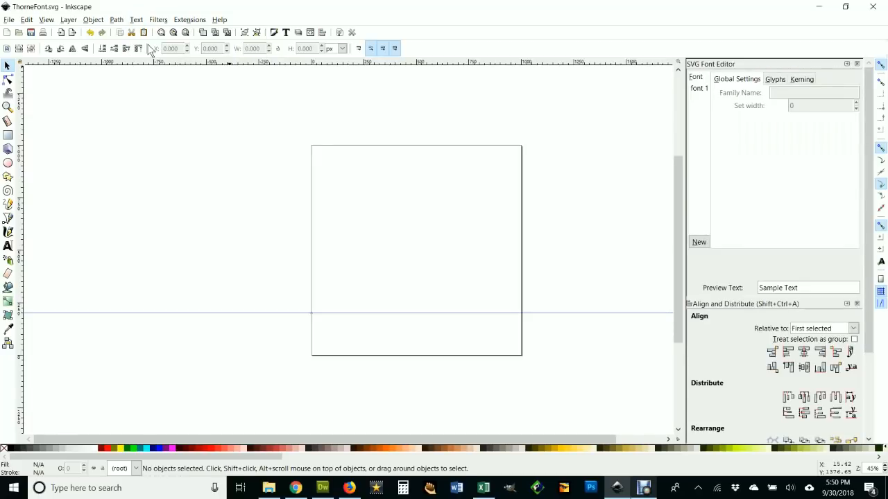
mouse_move(502, 149)
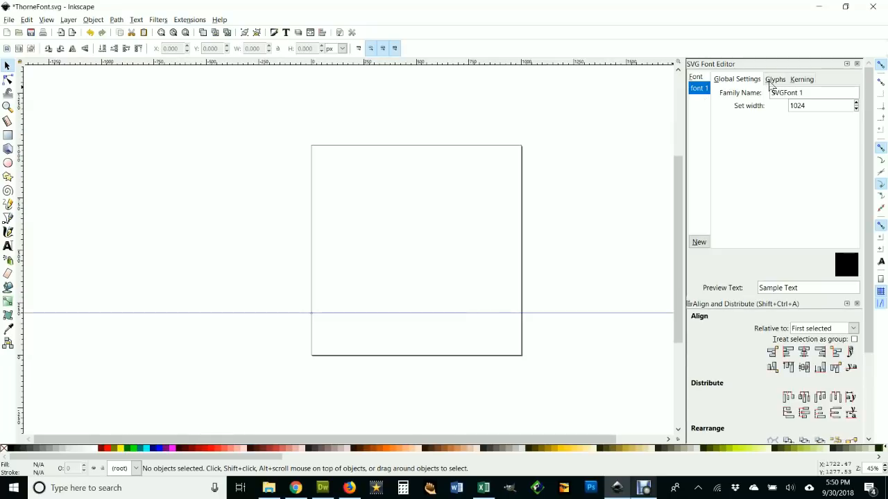
click(774, 79)
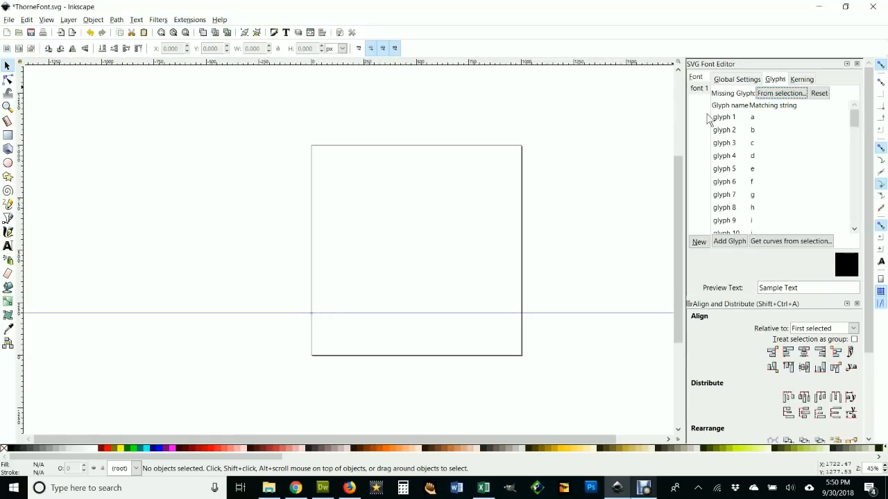
mouse_move(752, 125)
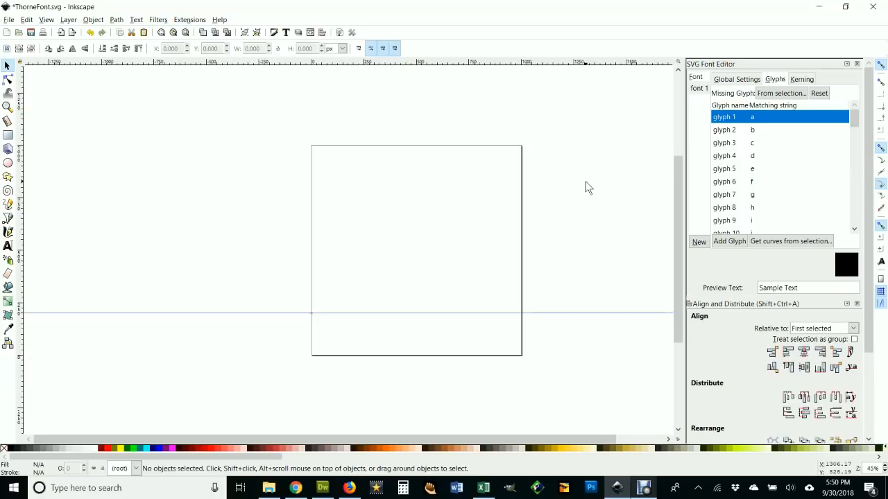
mouse_move(8, 136)
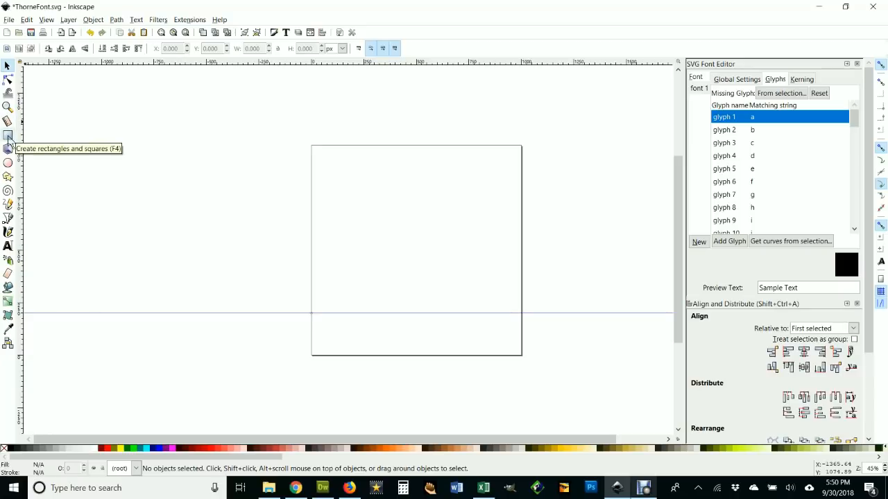
Draw a smaller rectangle over the black square's lower part and select both shapes
click(8, 136)
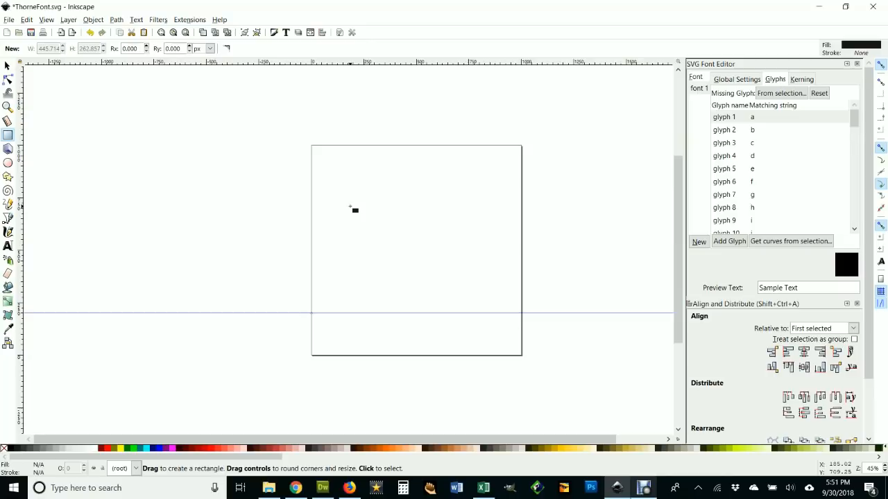
drag(350, 205, 479, 312)
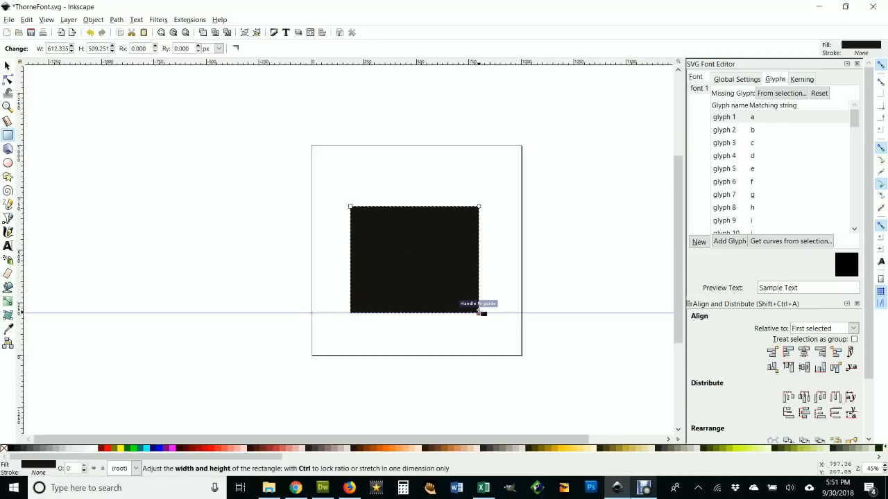
click(8, 136)
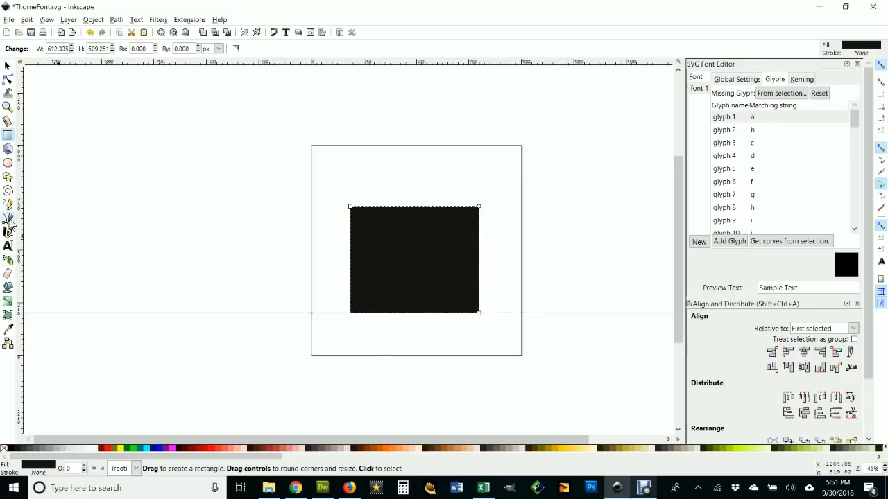
click(9, 218)
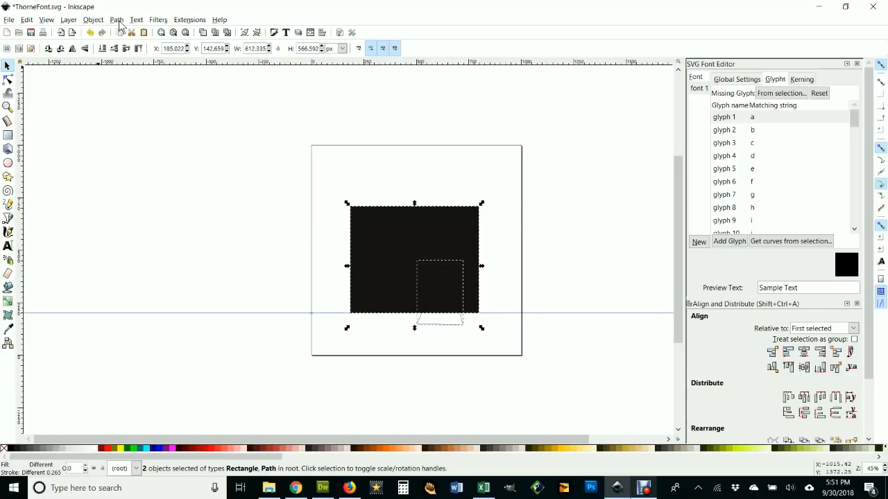
Subtract the small rectangle from the square with Path Difference, leaving a bottom notch
click(93, 19)
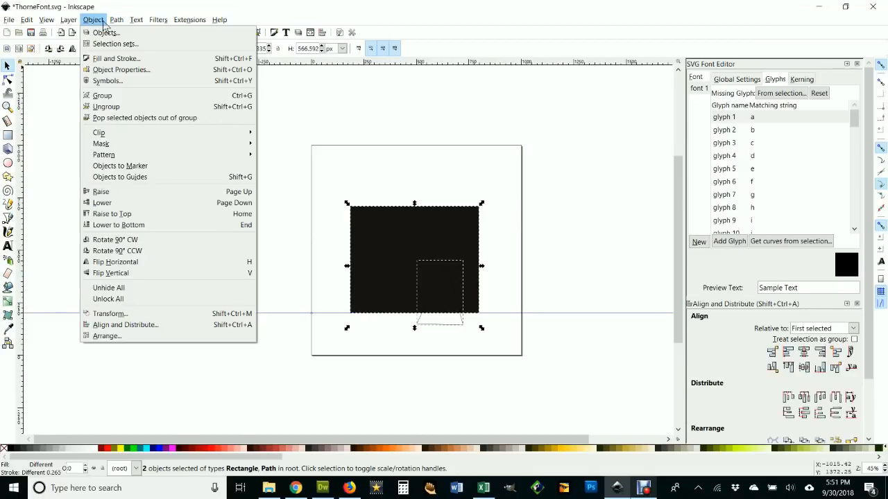
click(117, 19)
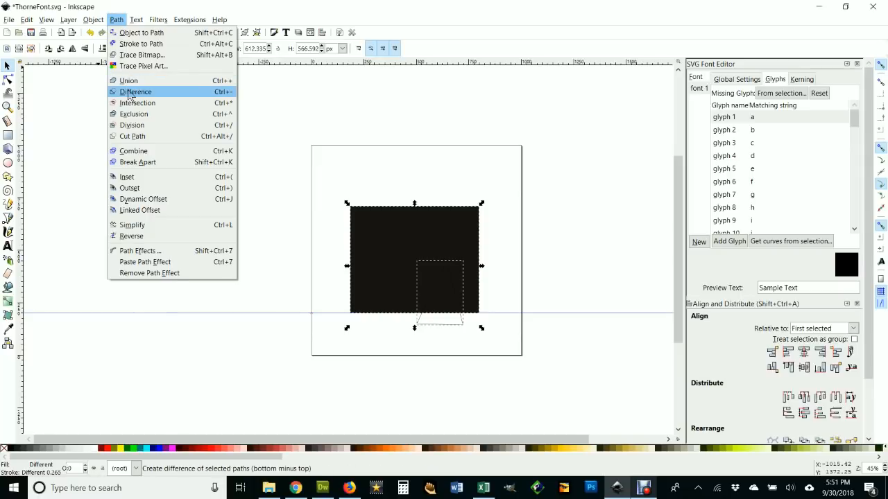
mouse_move(137, 103)
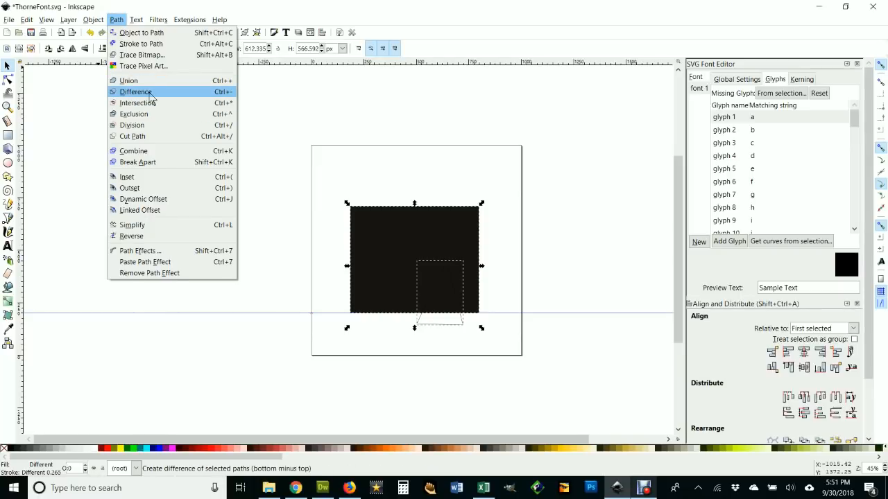
click(136, 92)
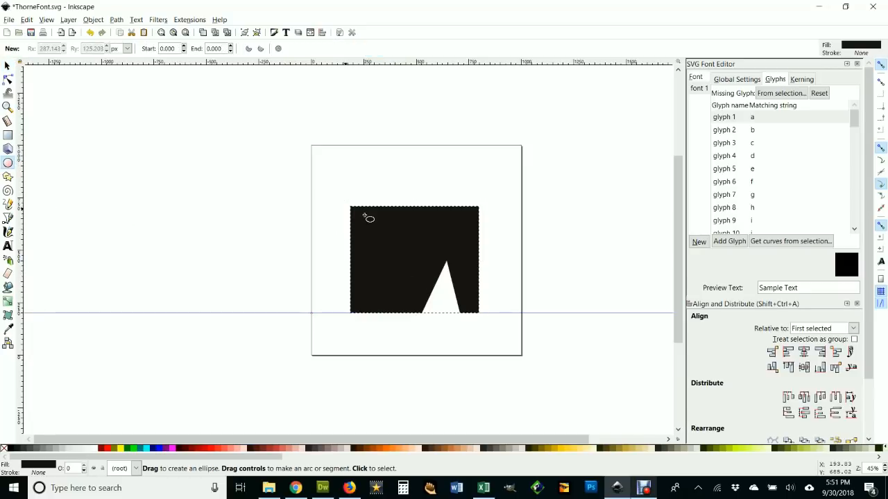
Draw an ellipse in the square's upper-left area and fill it red
drag(367, 217, 408, 260)
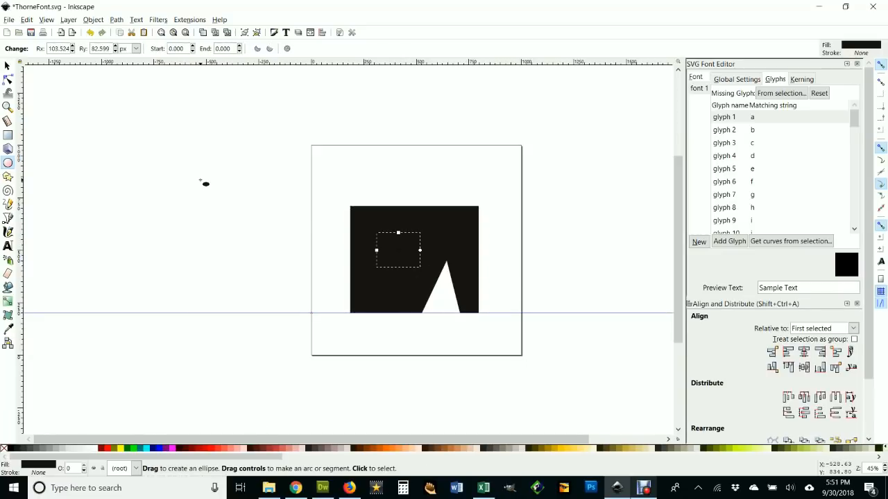
mouse_move(157, 230)
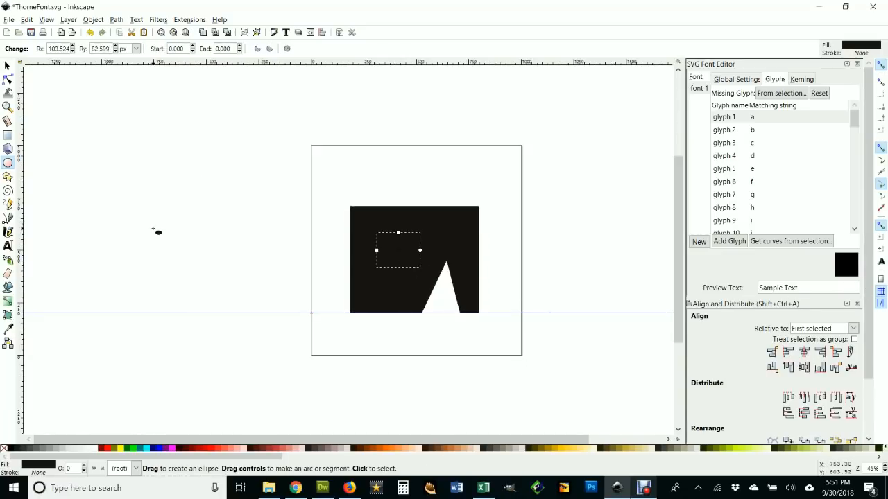
mouse_move(86, 25)
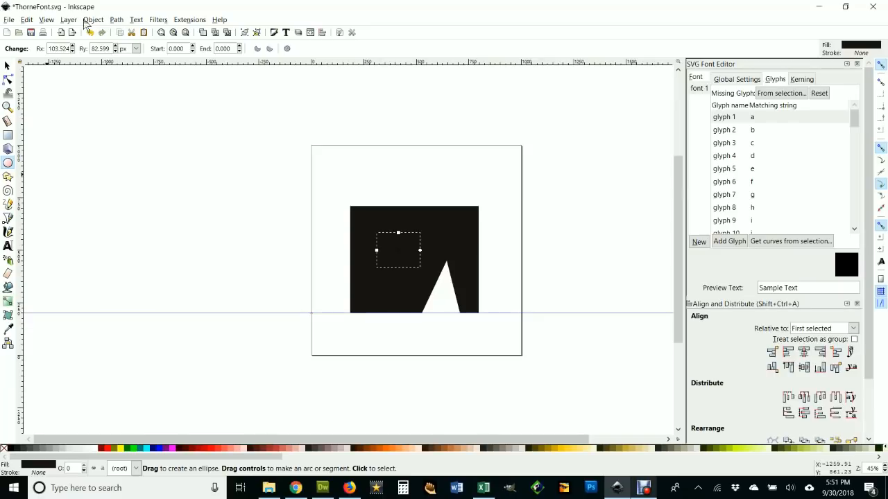
click(68, 20)
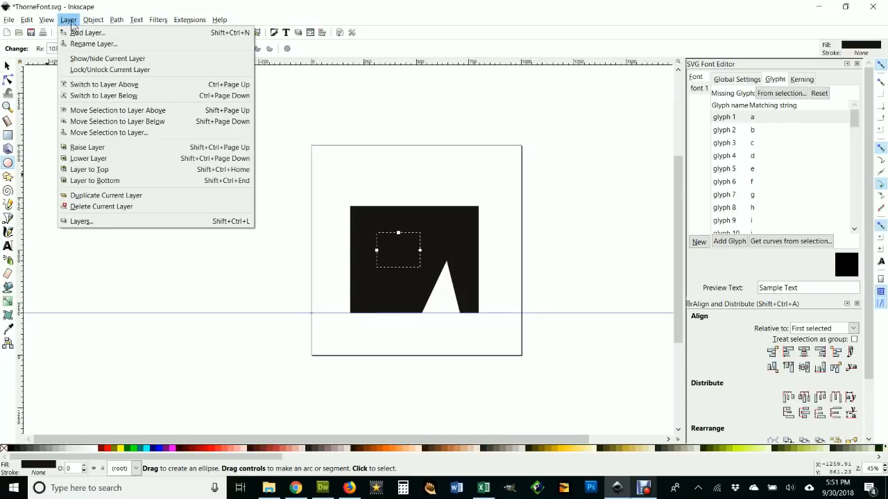
click(117, 19)
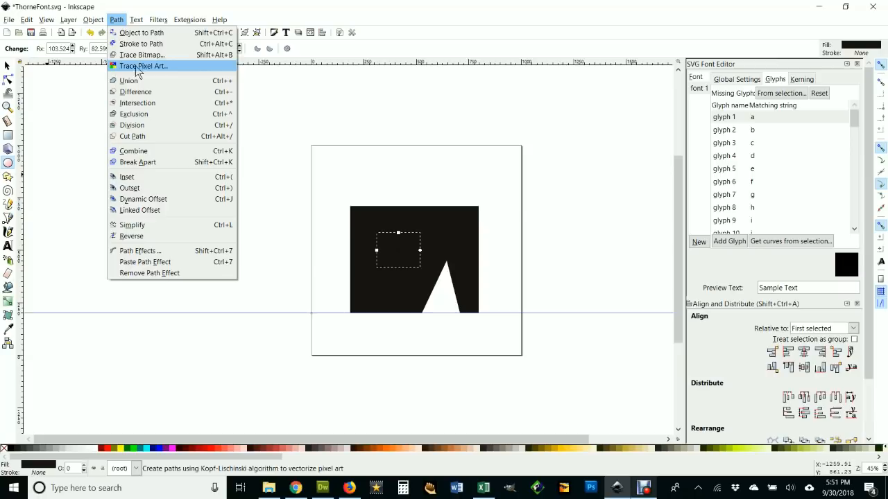
click(93, 19)
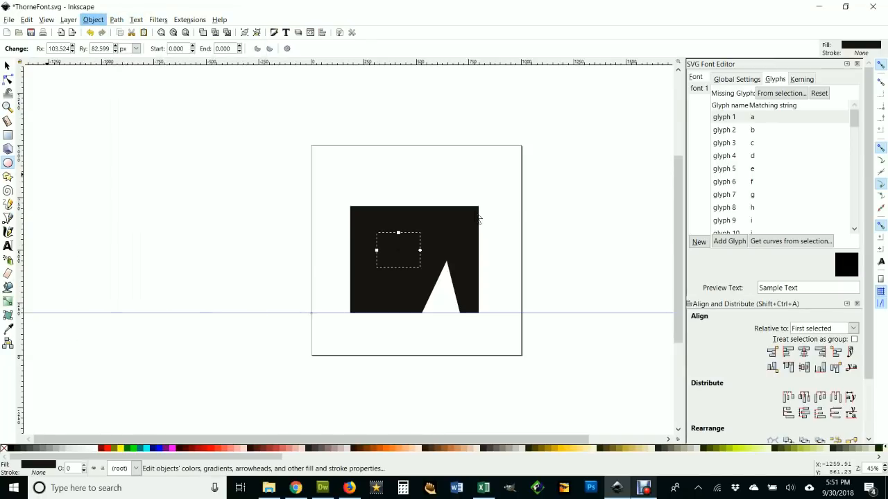
mouse_move(701, 132)
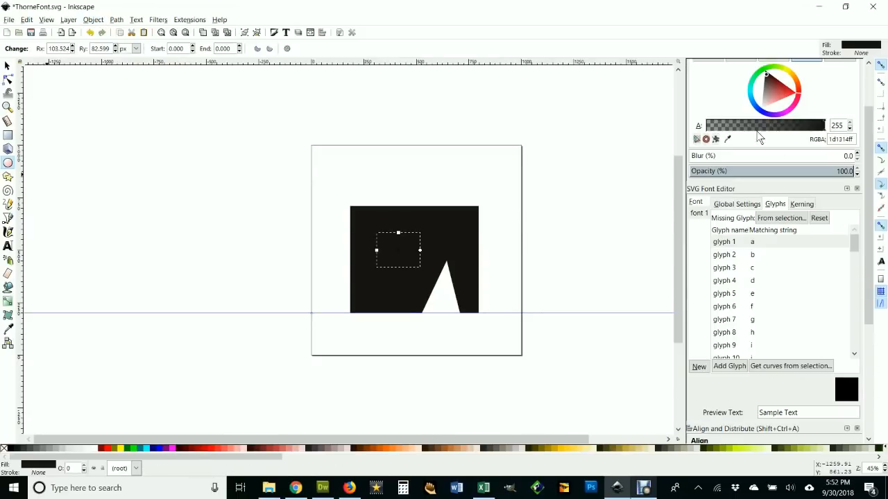
click(776, 88)
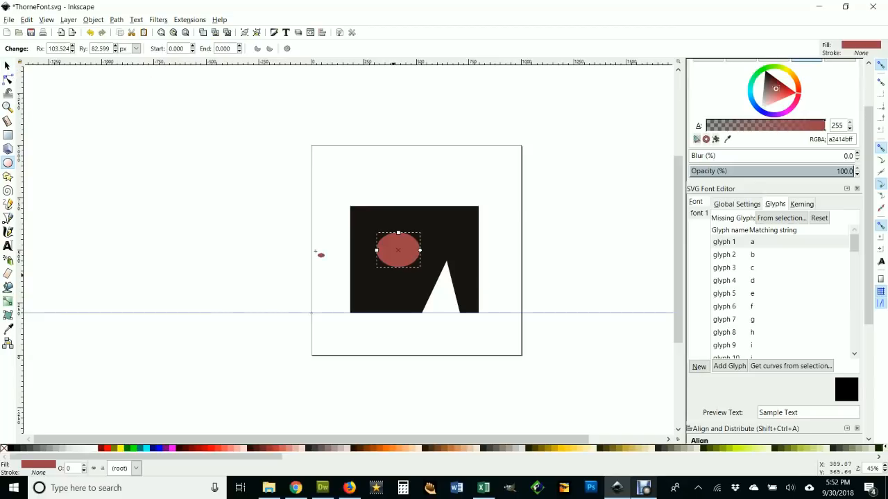
Select the ellipse with the black shape and subtract it, leaving an oval hole
click(8, 65)
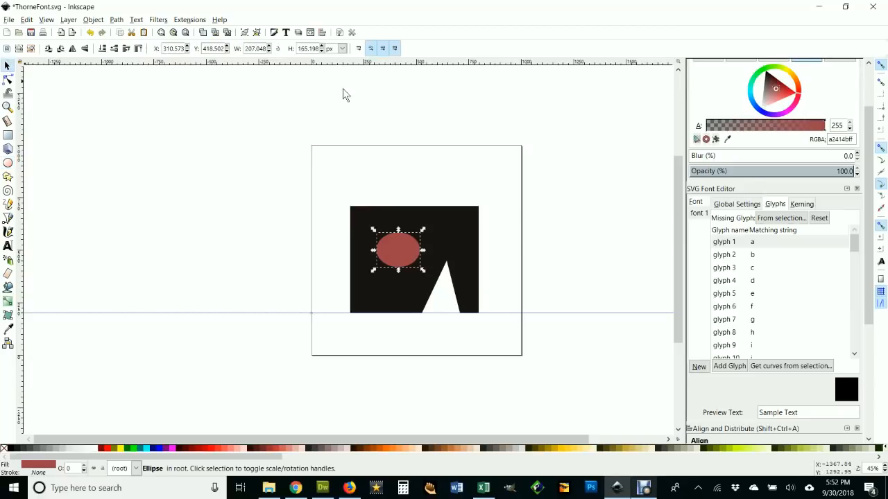
mouse_move(450, 235)
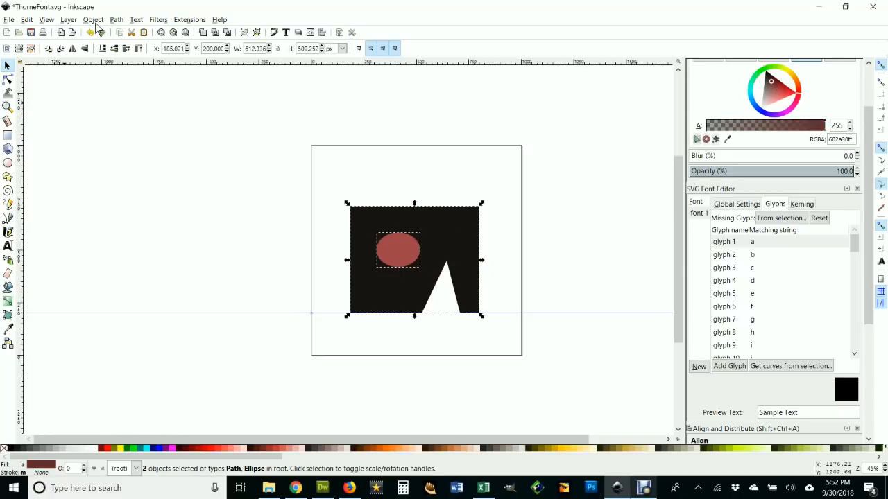
click(93, 19)
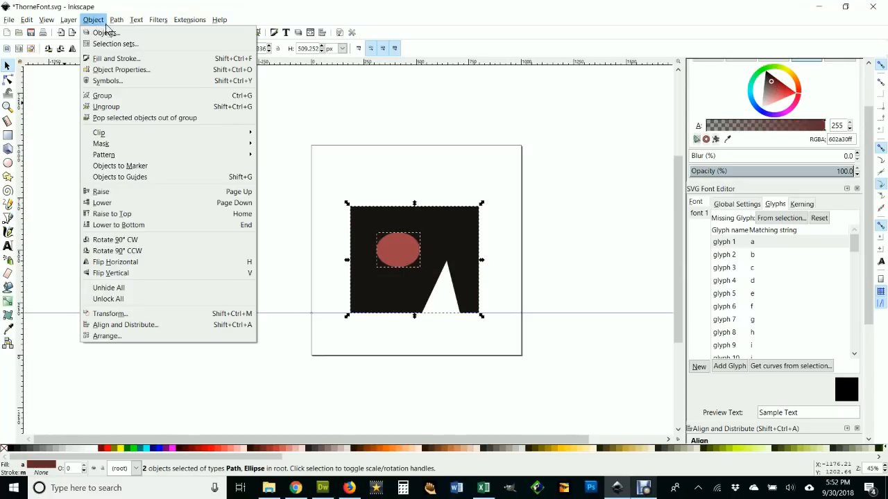
click(116, 19)
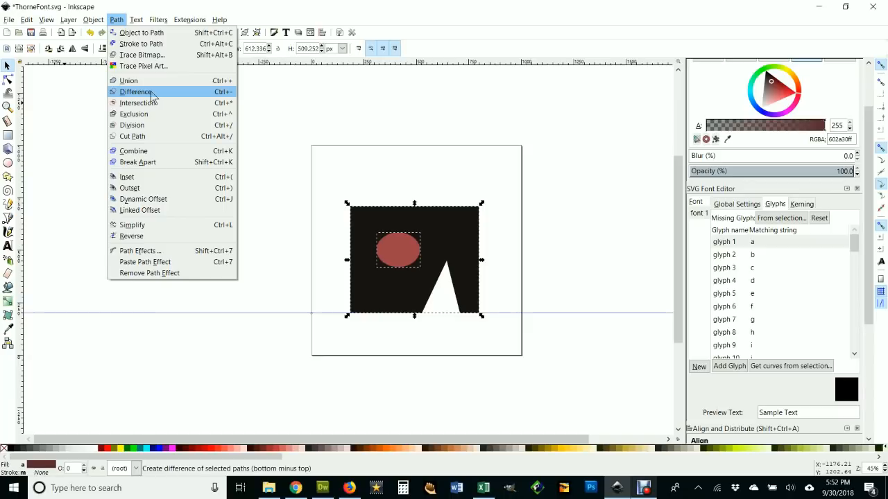
click(136, 92)
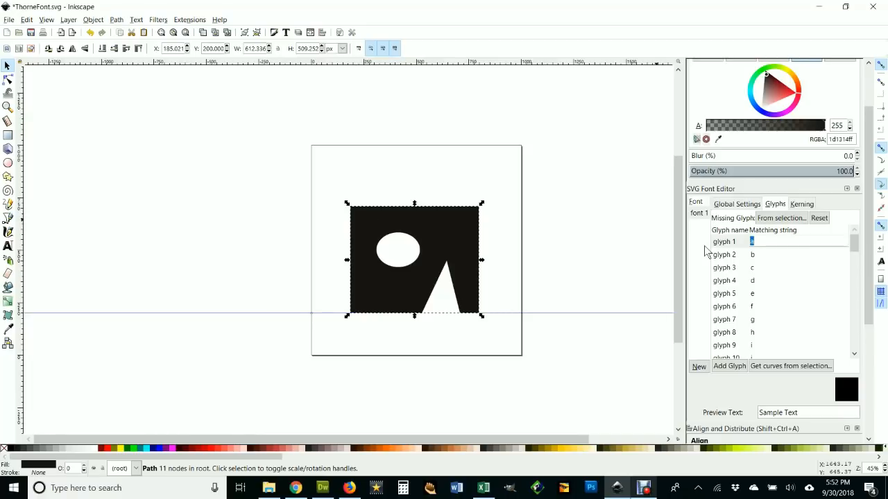
Assign the cut-out black shape to glyph 1, the letter a
click(724, 241)
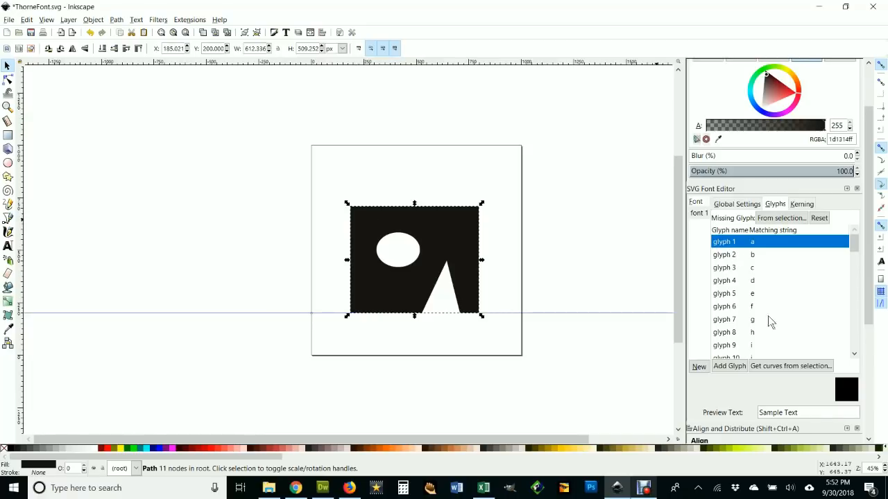
mouse_move(763, 386)
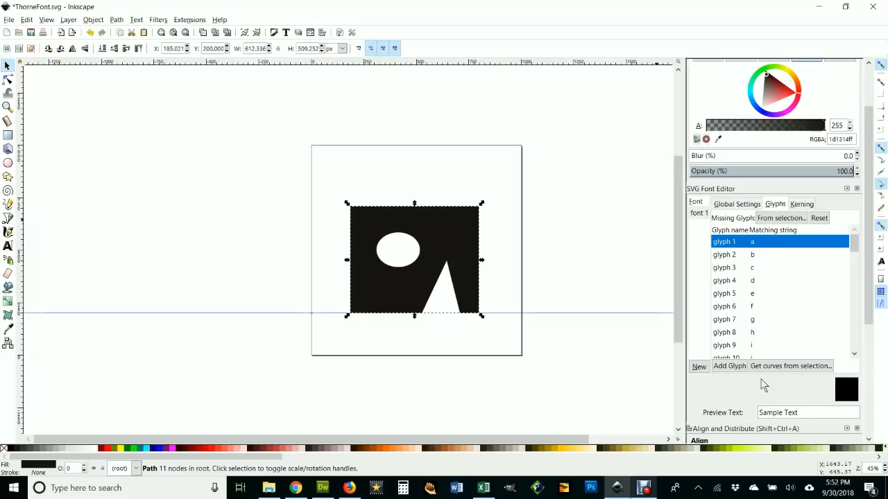
mouse_move(791, 366)
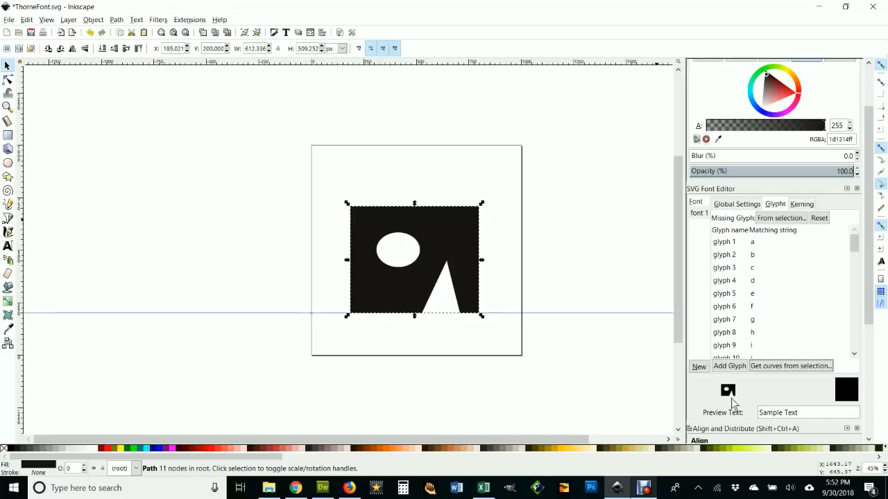
mouse_move(108, 198)
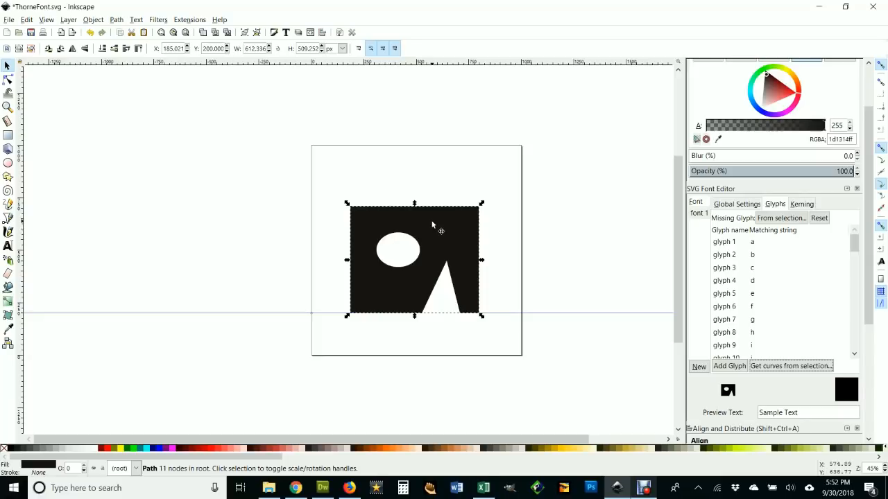
Move the finished a shape off the page and draw a new red rectangle on it
drag(413, 261, 119, 230)
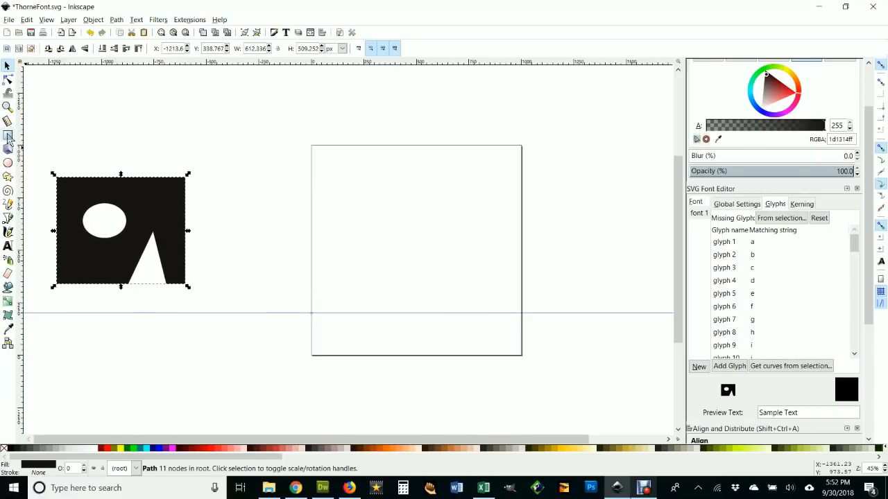
click(8, 136)
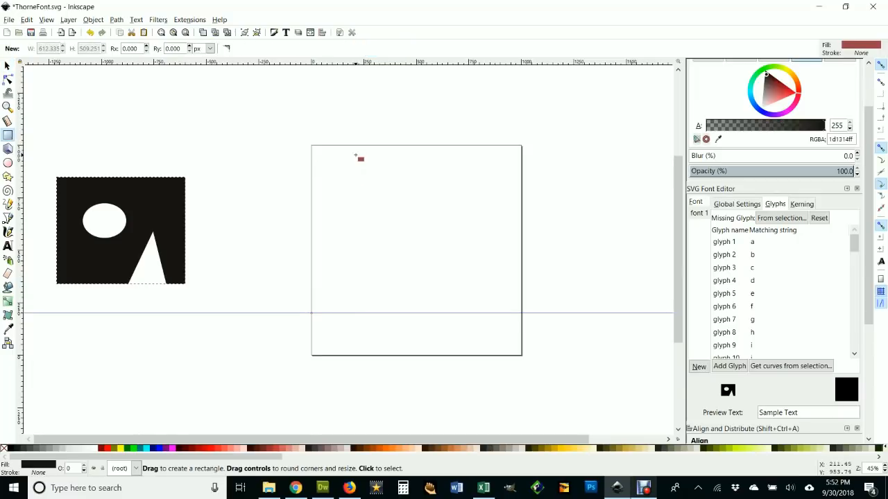
drag(356, 155, 468, 312)
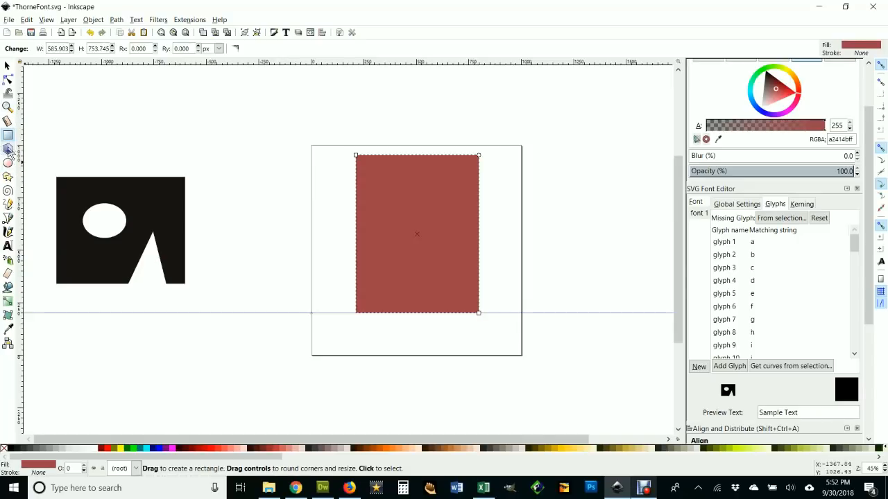
mouse_move(432, 114)
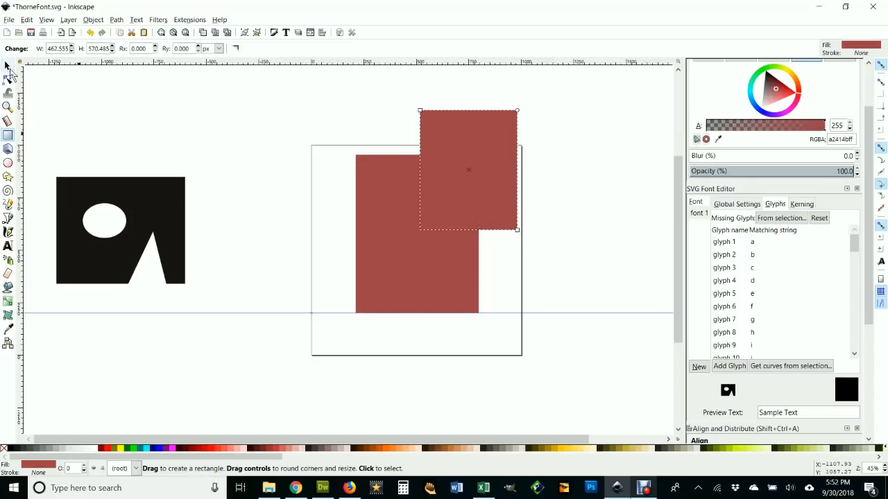
Subtract an overlapping top-right rectangle from it, leaving an L shape
click(8, 65)
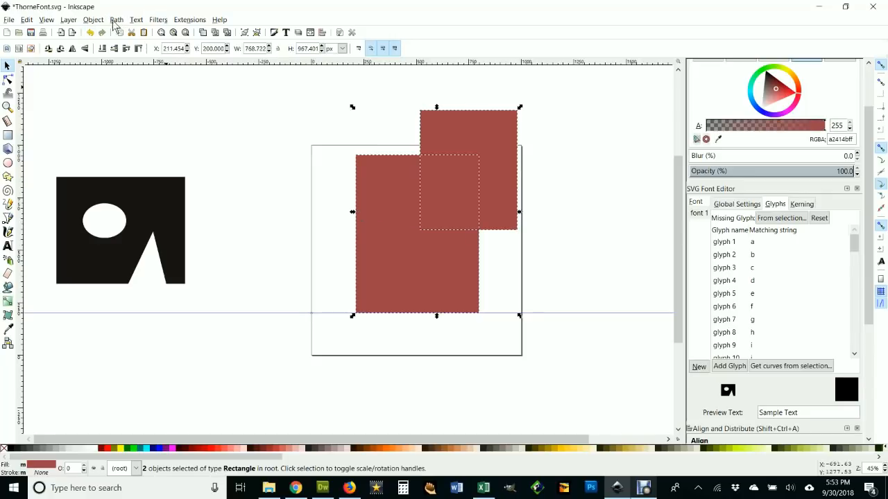
click(117, 19)
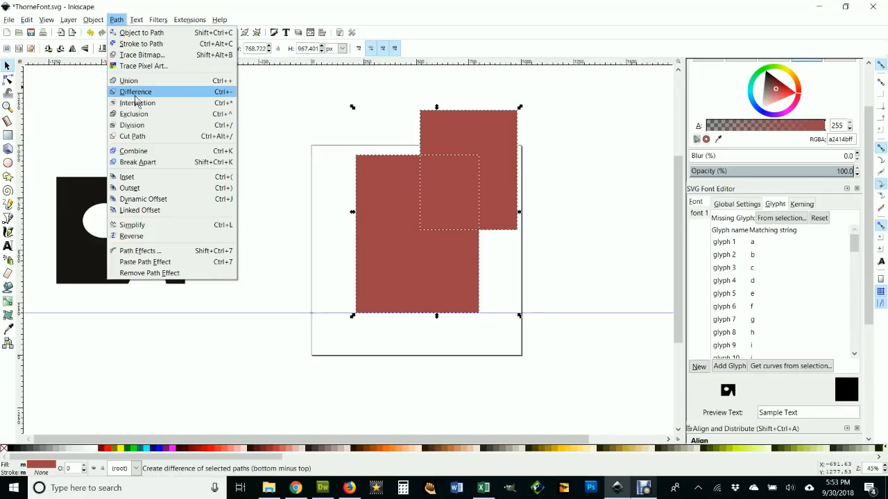
click(136, 92)
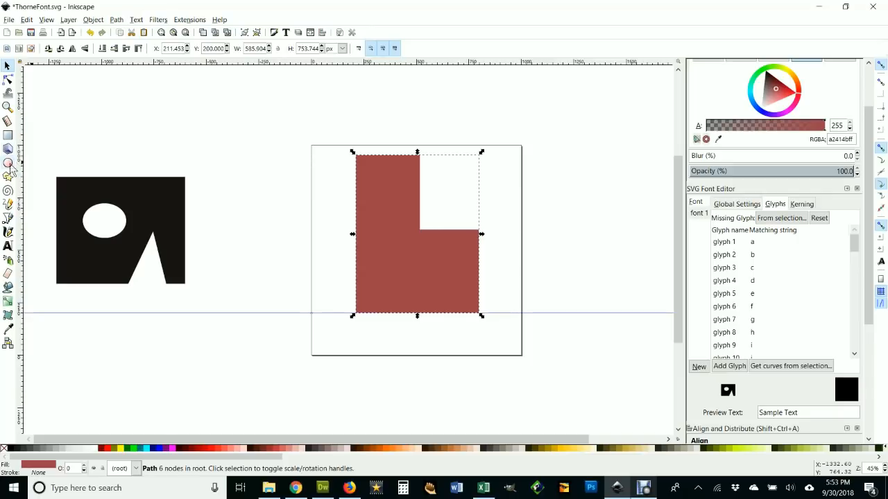
Draw an oval in the L shape's lower part and subtract it to form a blocky b
click(8, 165)
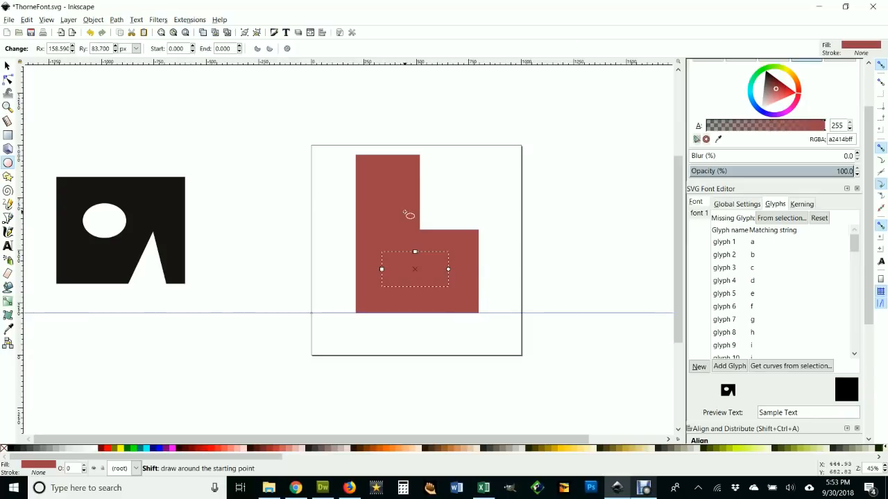
mouse_move(771, 97)
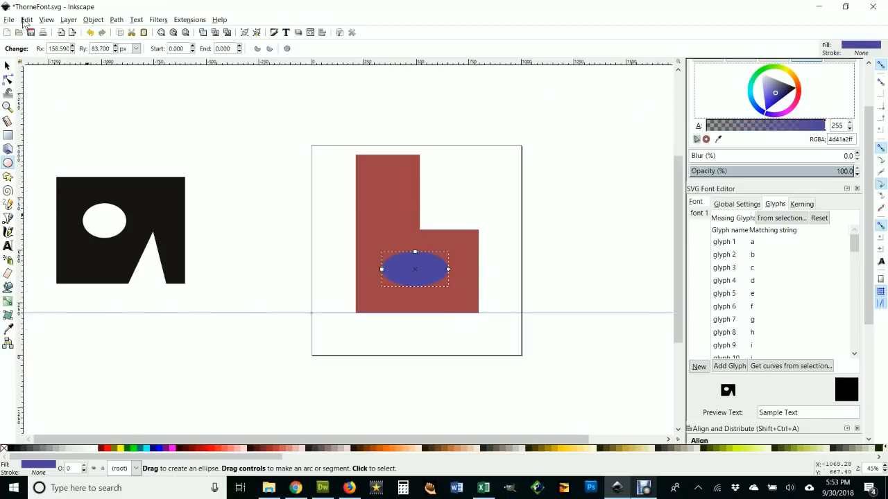
click(8, 65)
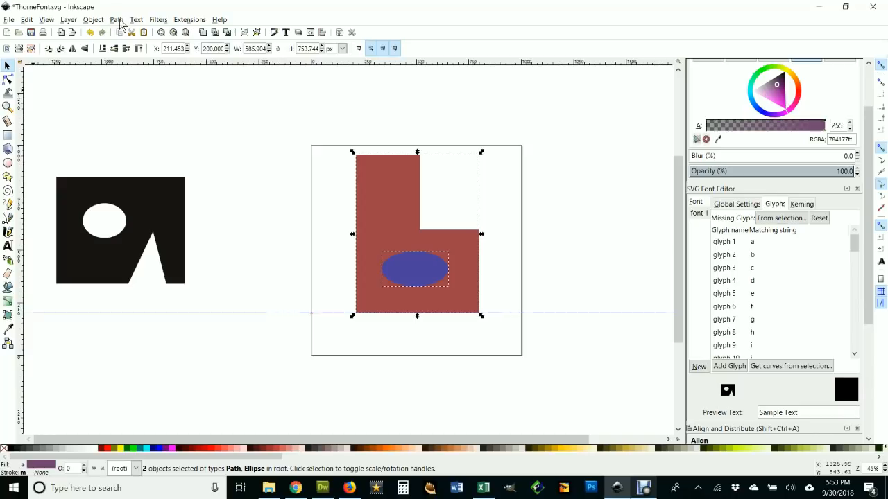
click(117, 19)
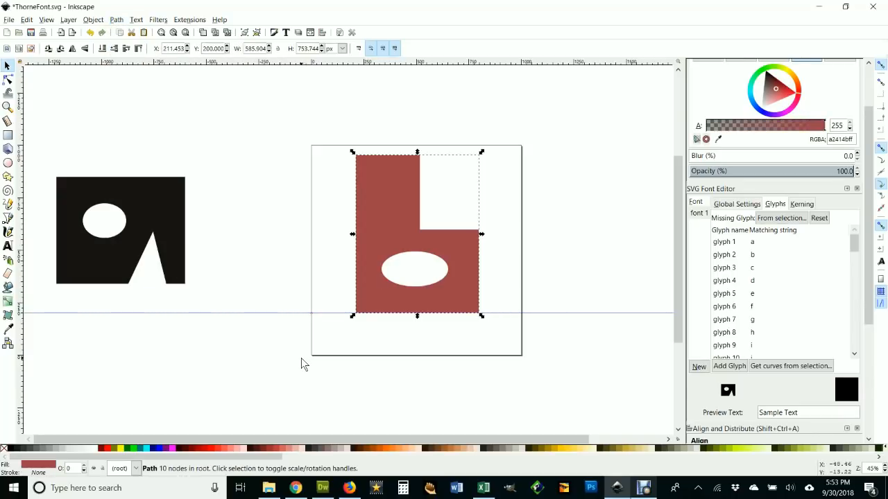
mouse_move(586, 324)
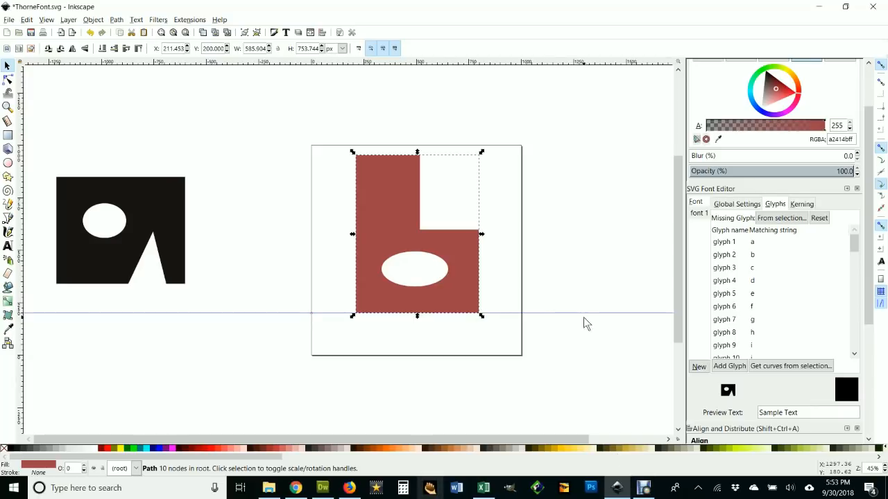
mouse_move(738, 266)
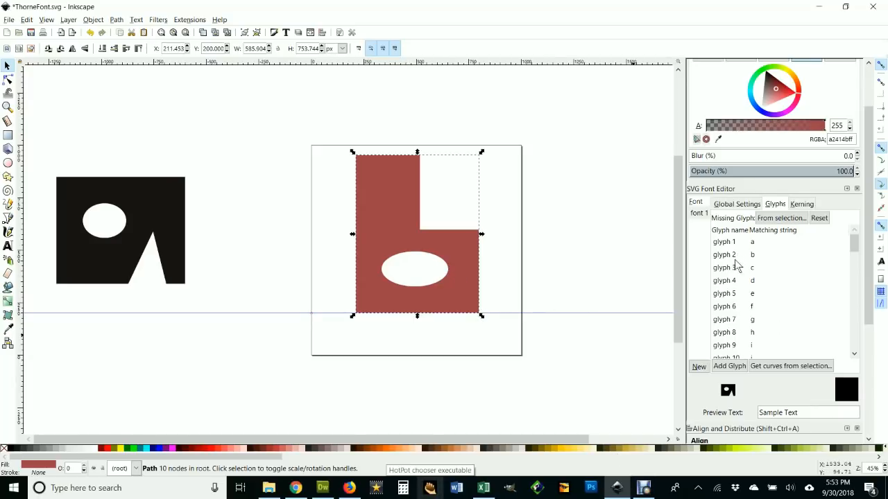
Assign the holed L shape to glyph 2 (b) and set the preview text to 'ab'
click(735, 255)
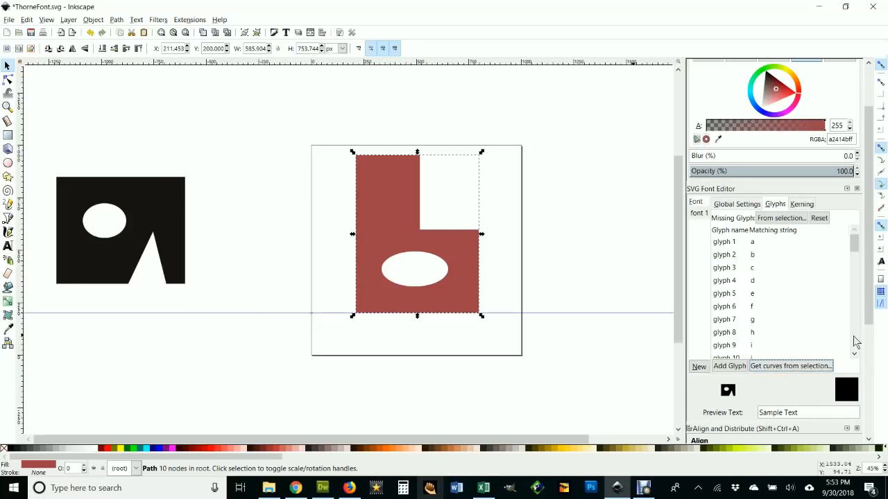
mouse_move(770, 394)
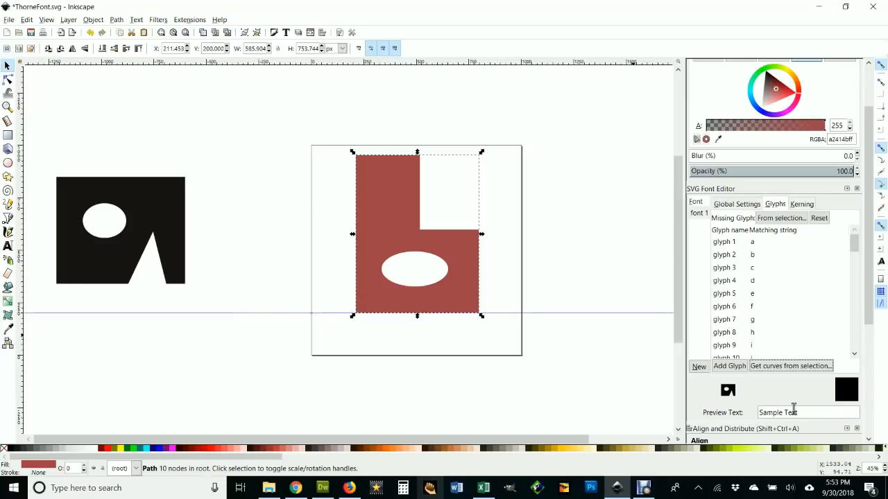
triple_click(777, 412)
text(ab)
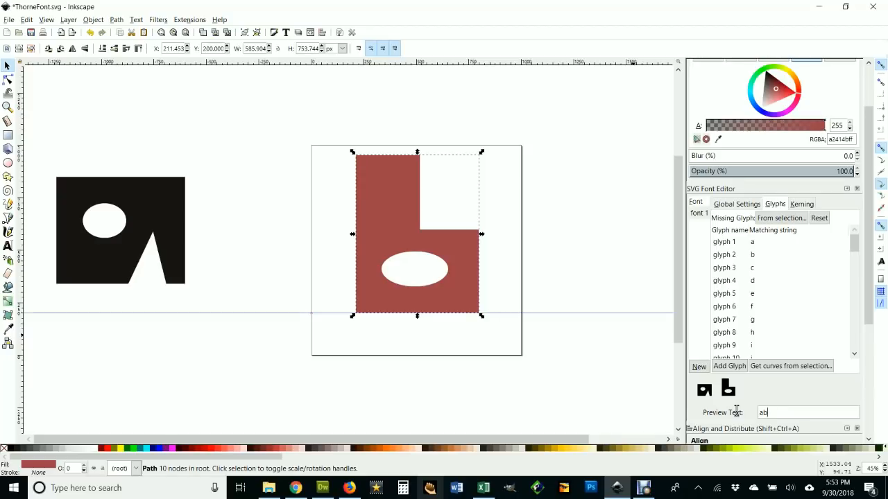
mouse_move(732, 405)
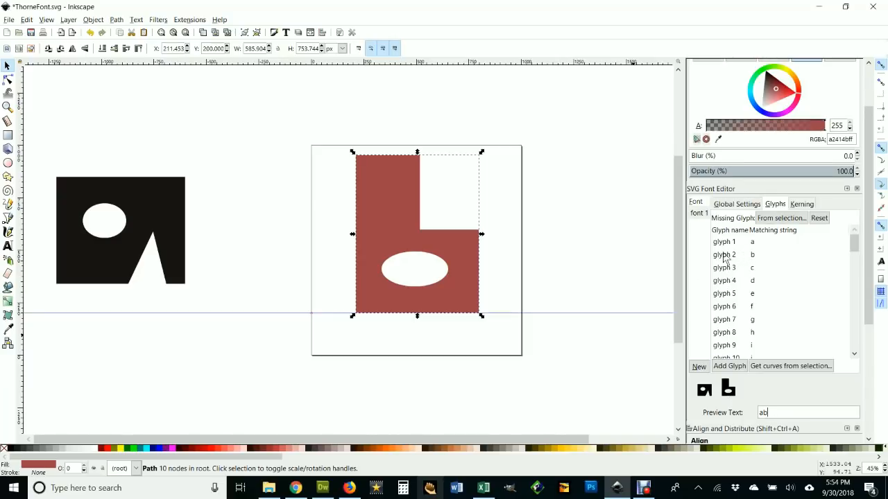
Cut a rectangle from the b glyph's stem with Path Exclusion, halving its width
click(724, 255)
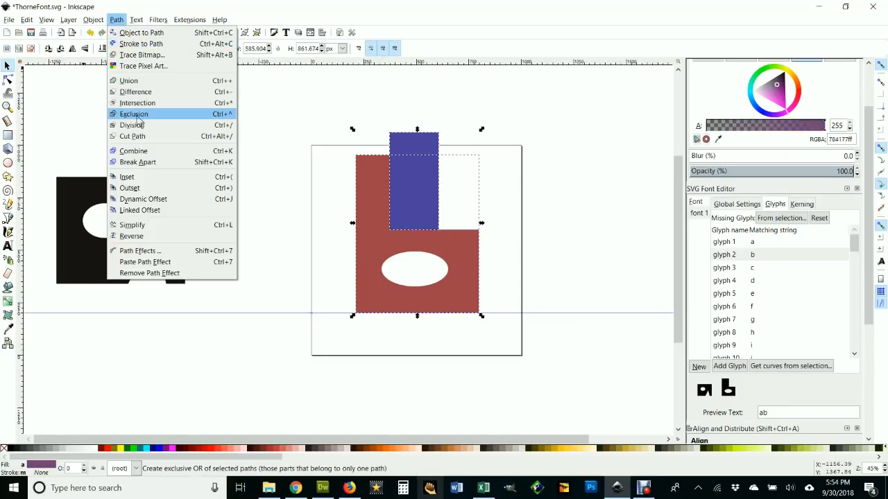
click(133, 114)
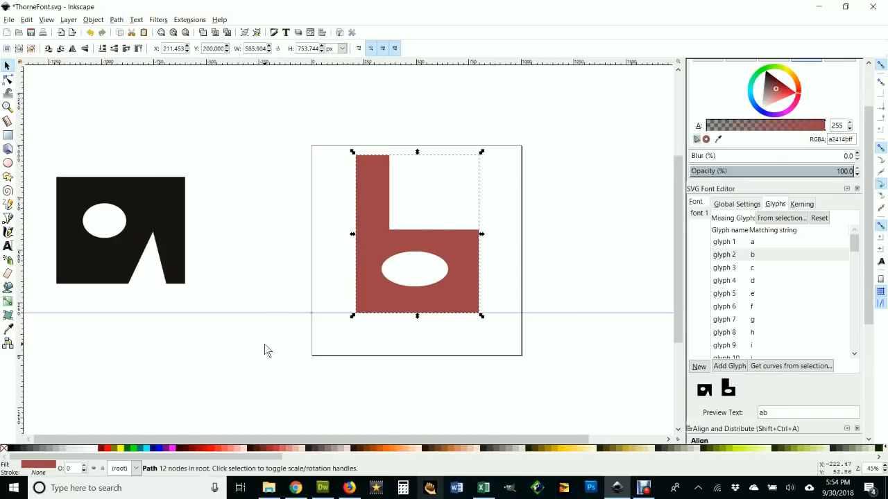
mouse_move(618, 394)
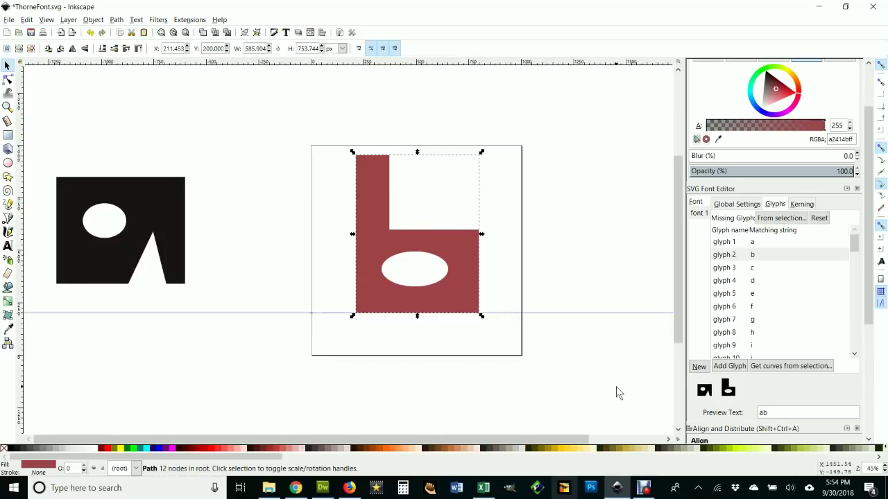
mouse_move(728, 389)
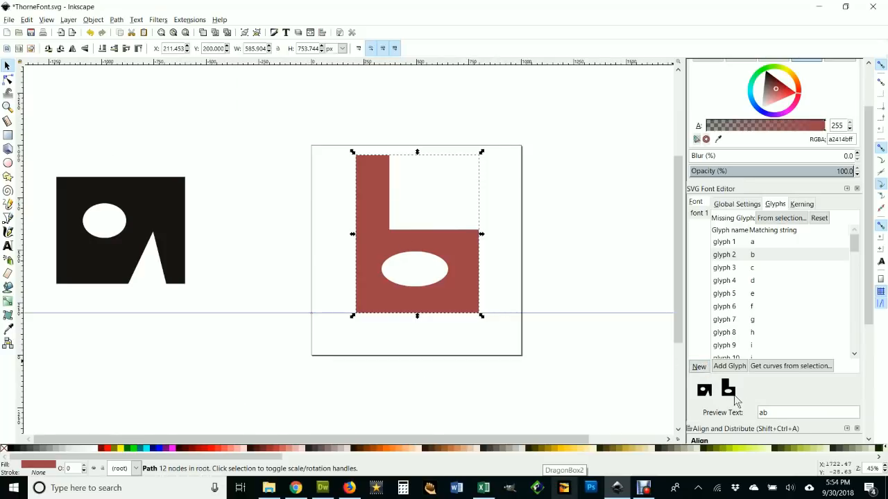
mouse_move(729, 266)
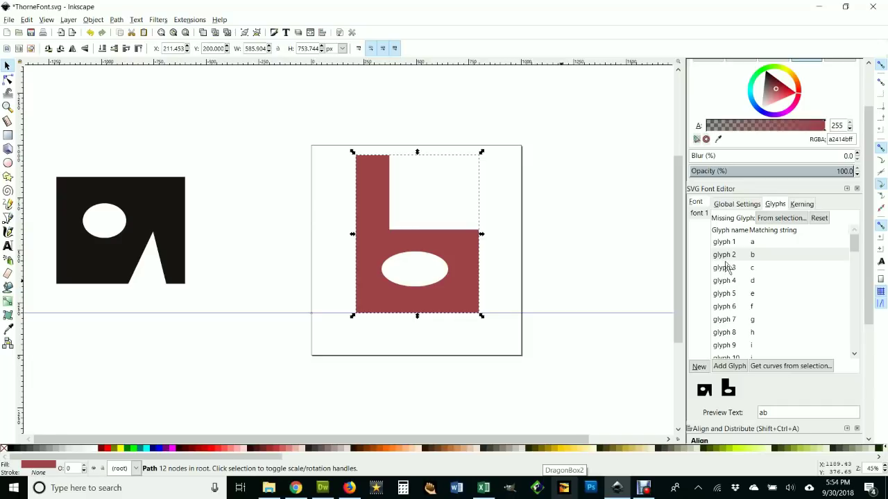
Update glyph b with the slimmer-stemmed b shape via 'Get curves from selection'
click(724, 255)
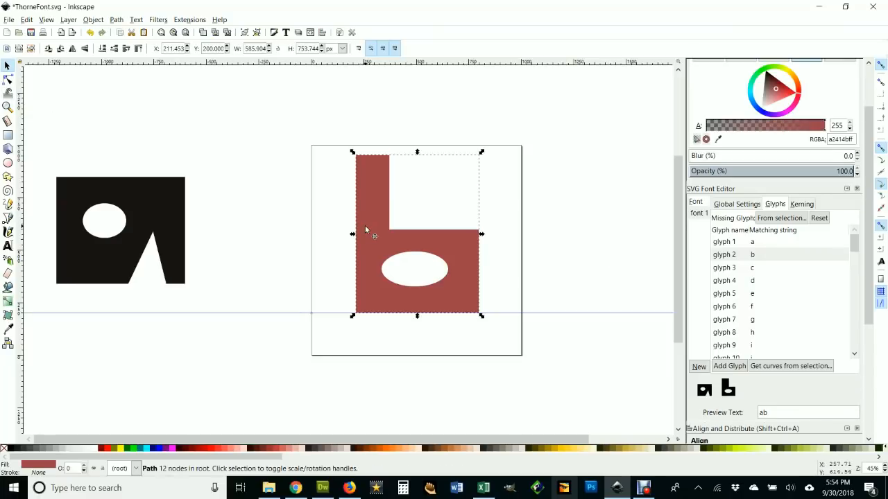
click(724, 256)
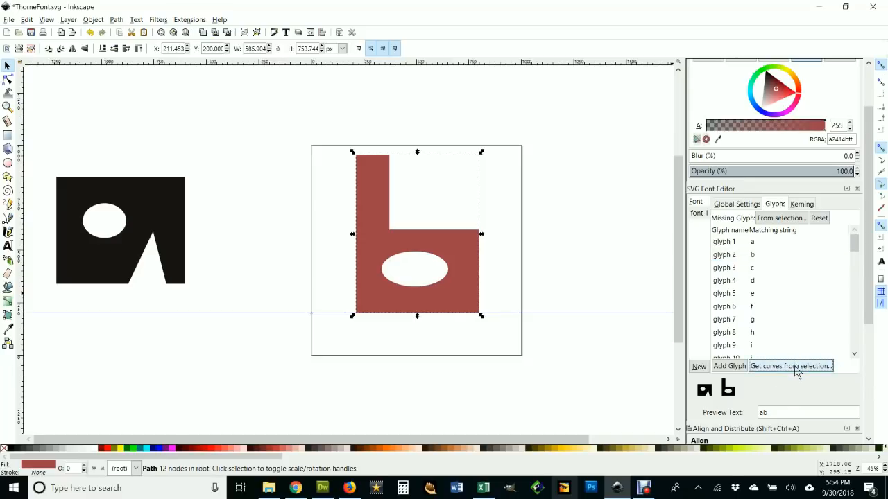
mouse_move(797, 391)
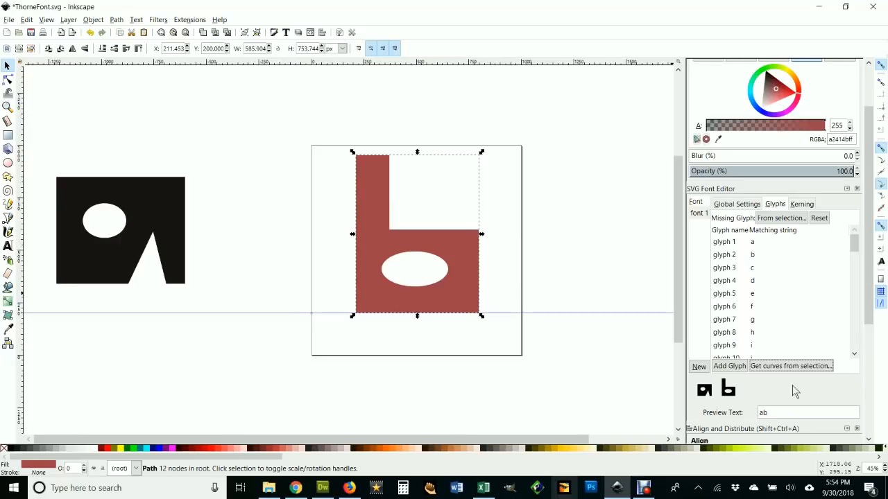